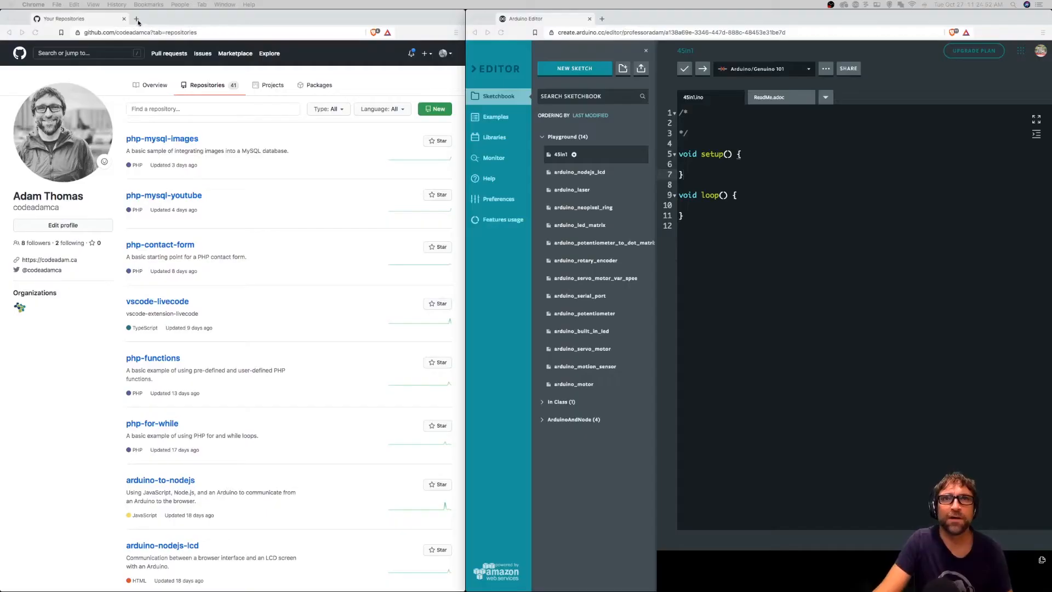
Search Google for 'arduino cnt5' in a new tab and view the image results
click(141, 20)
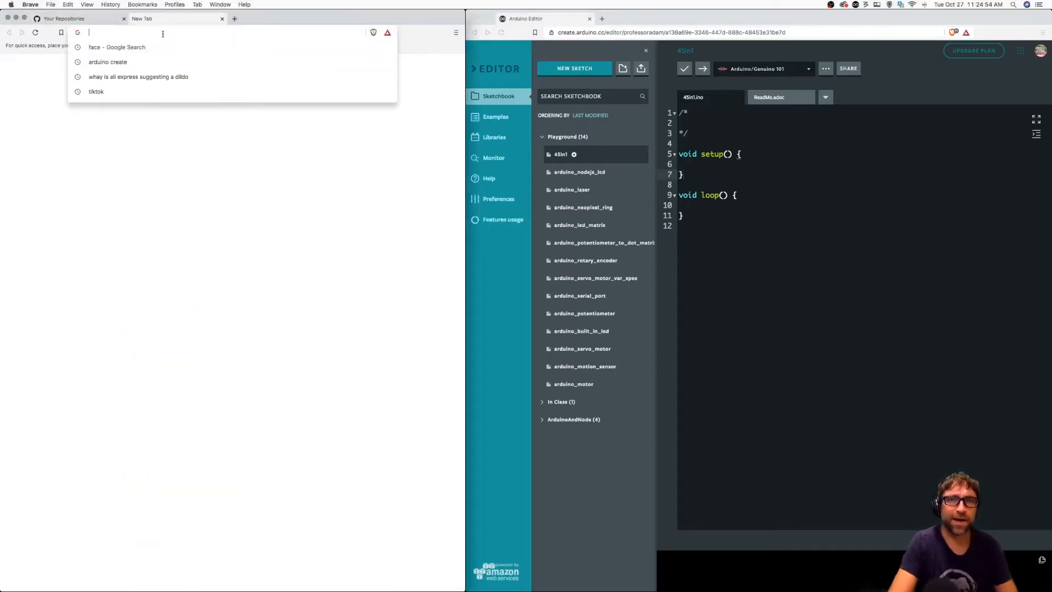
text(arduinoo)
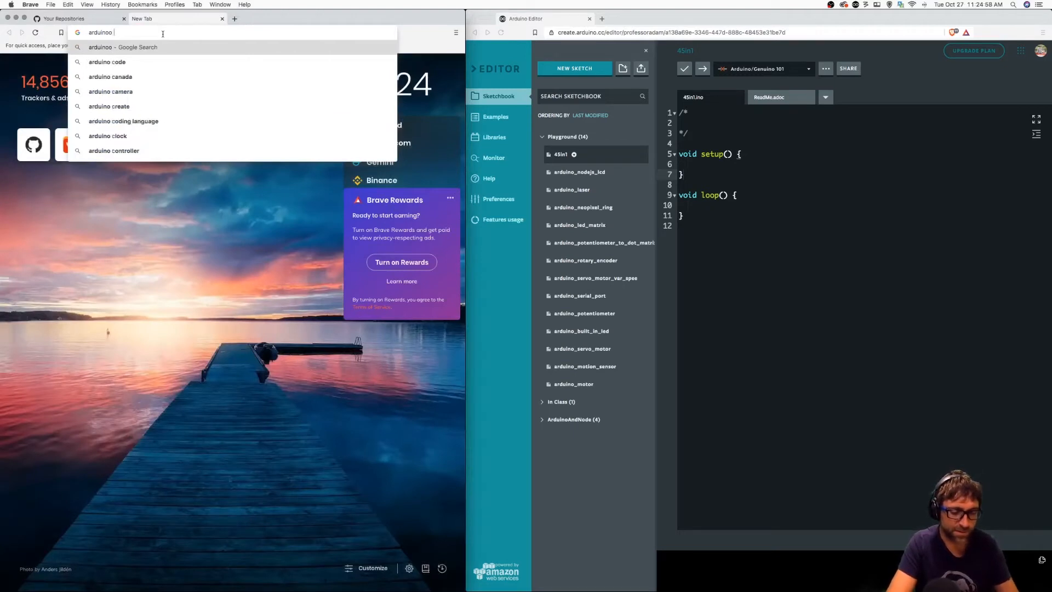
text(cnt)
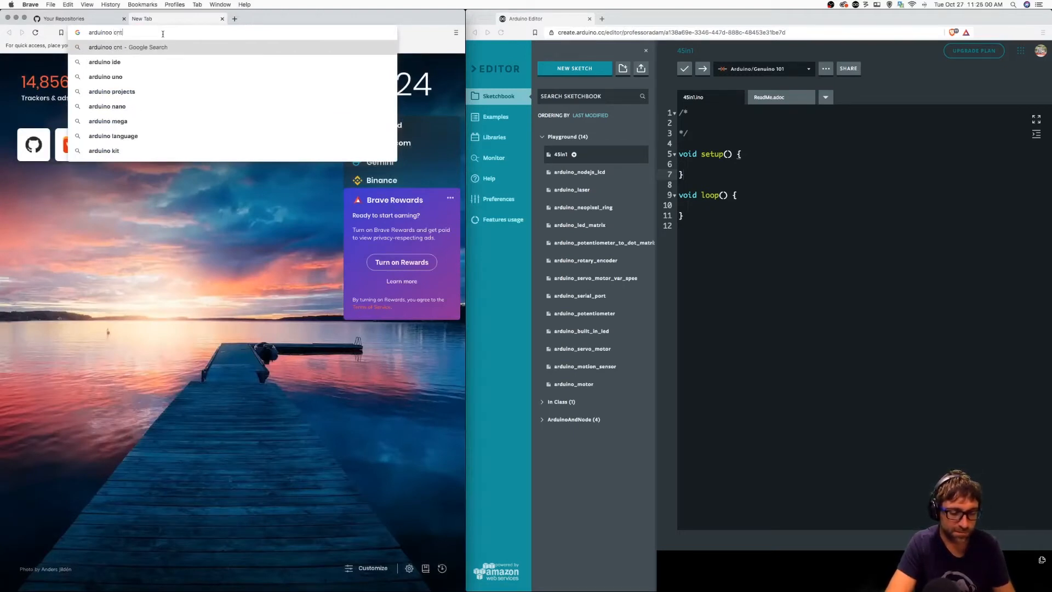
text(5)
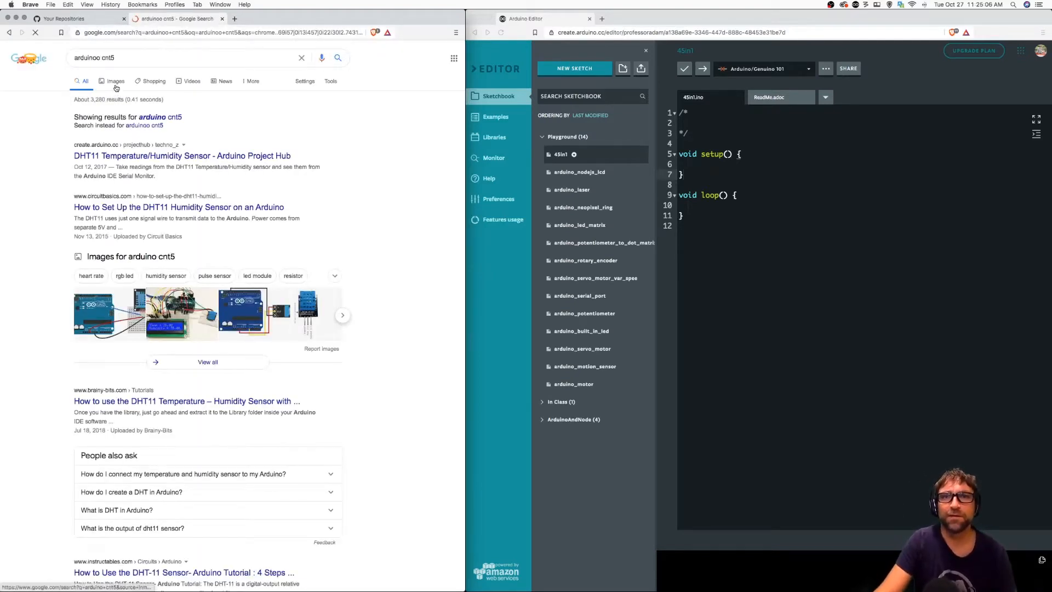
click(115, 81)
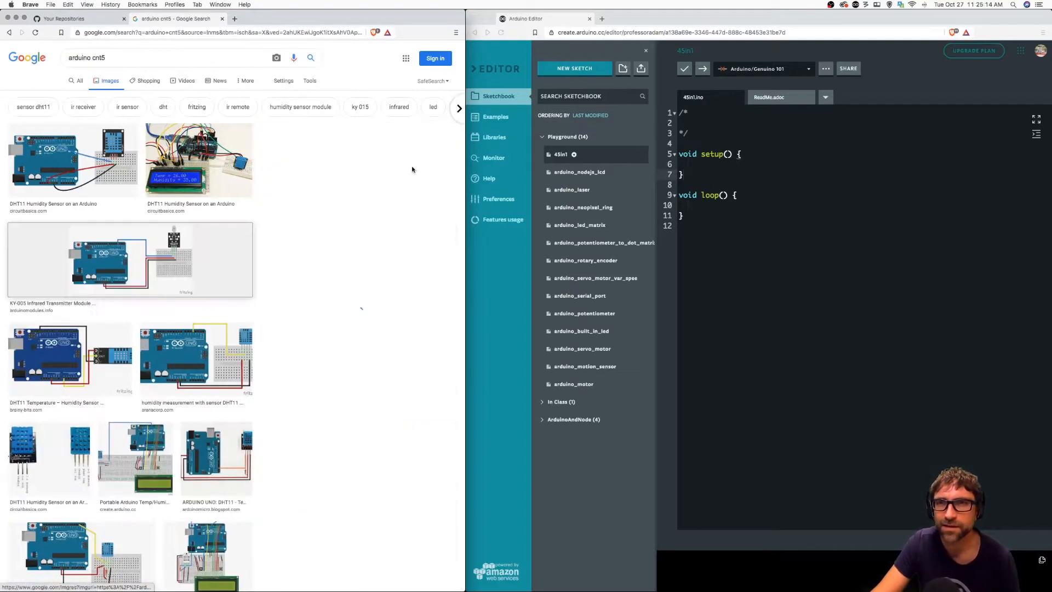
Preview the KY-005 infrared transmitter and DHT11 humidity sensor images, then browse further results
click(129, 260)
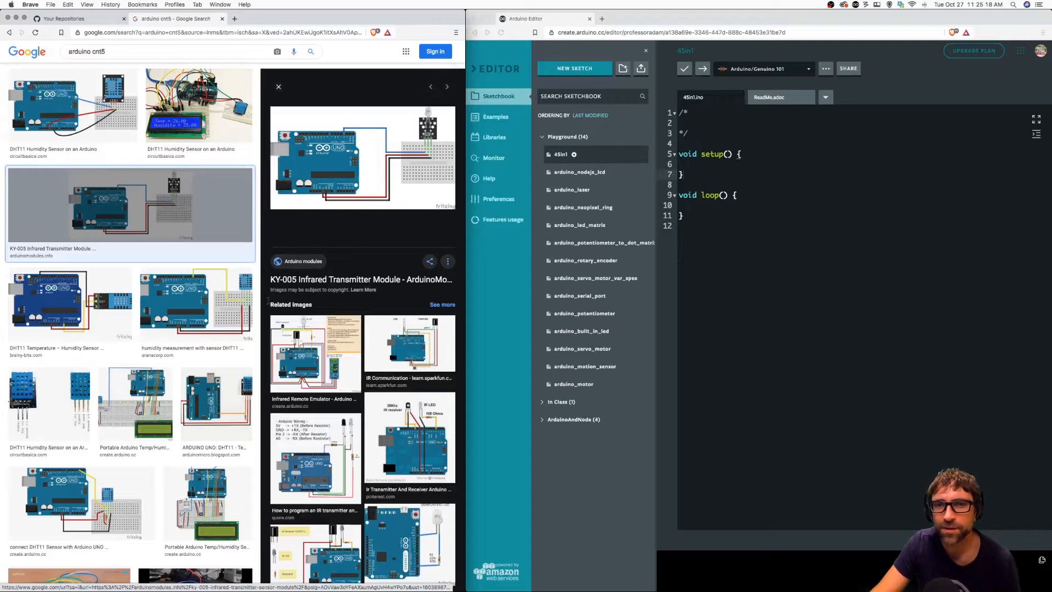
mouse_move(56, 397)
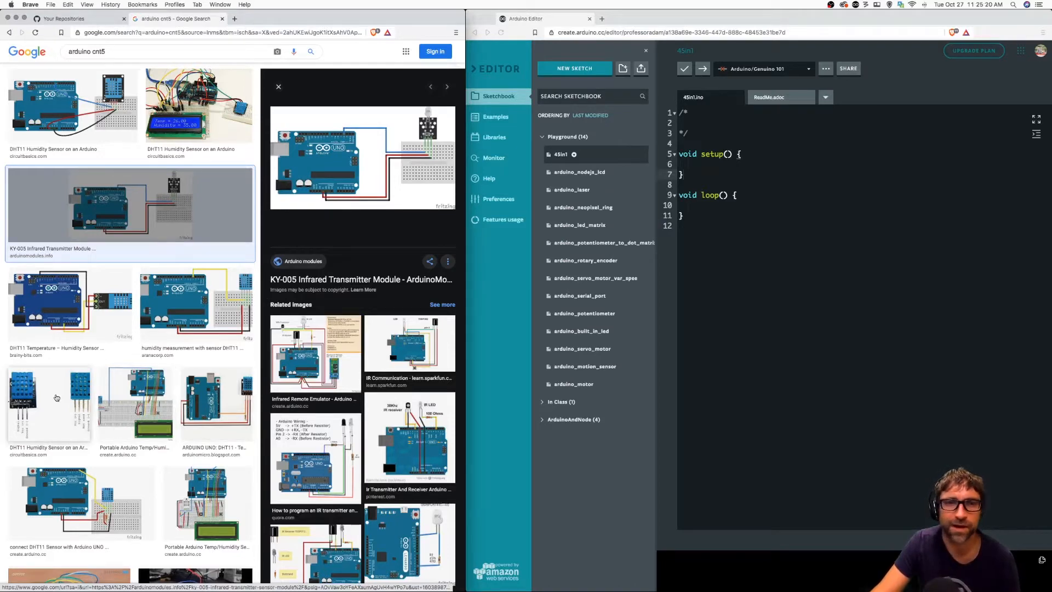
click(44, 397)
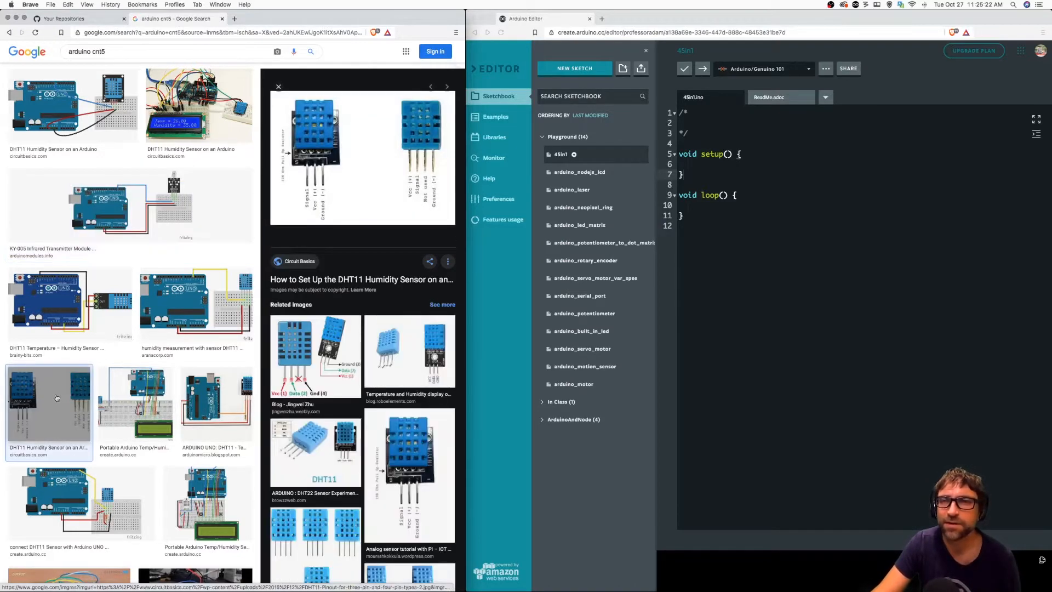
scroll(down, 3)
text( led)
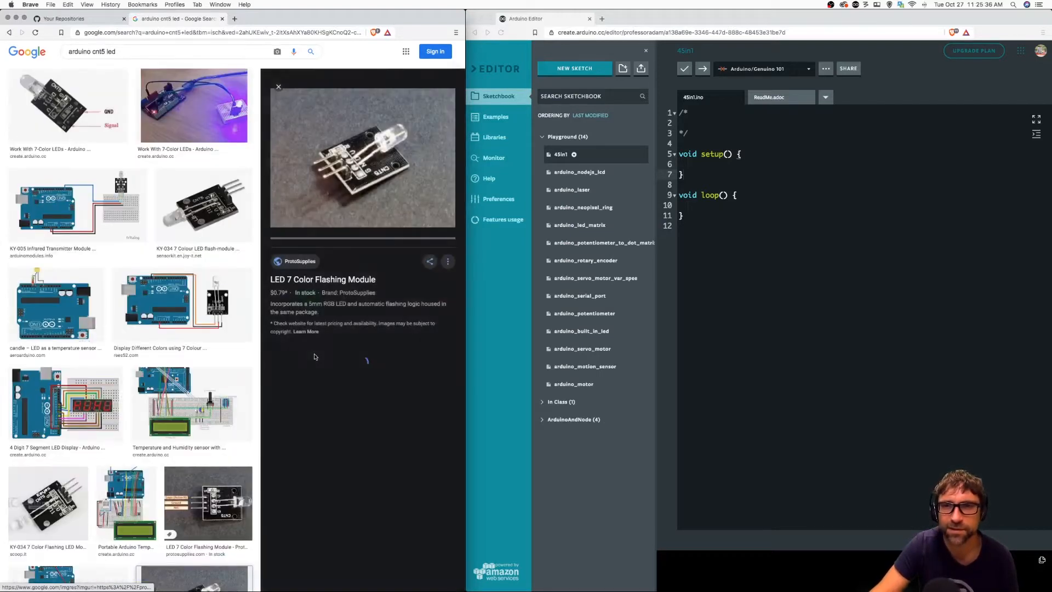
scroll(down, 3)
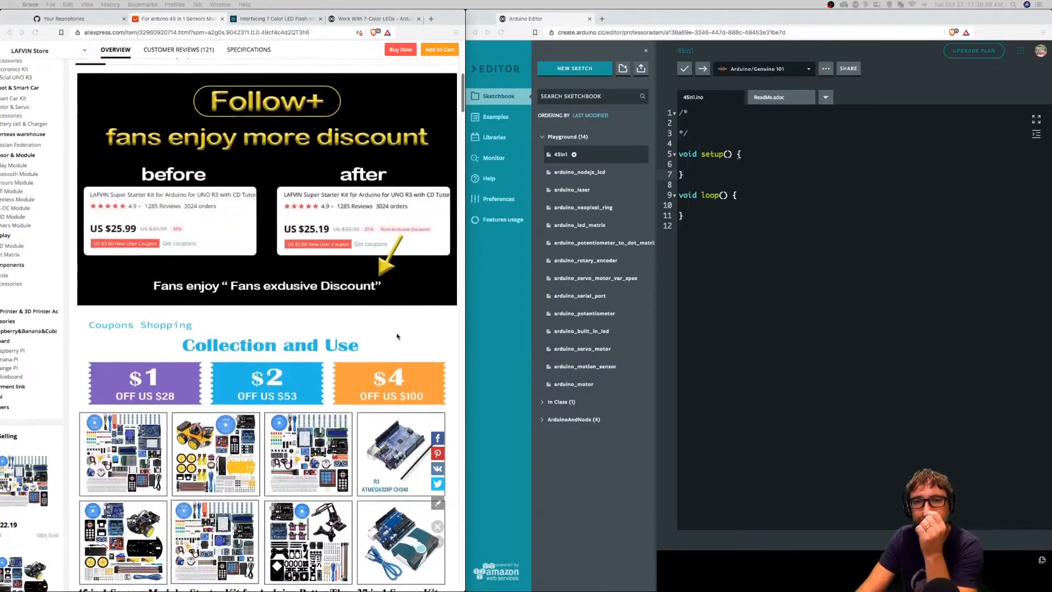
Select '3-color LED module' in the 45-in-1 kit's package list and open a blank tab
scroll(down, 3)
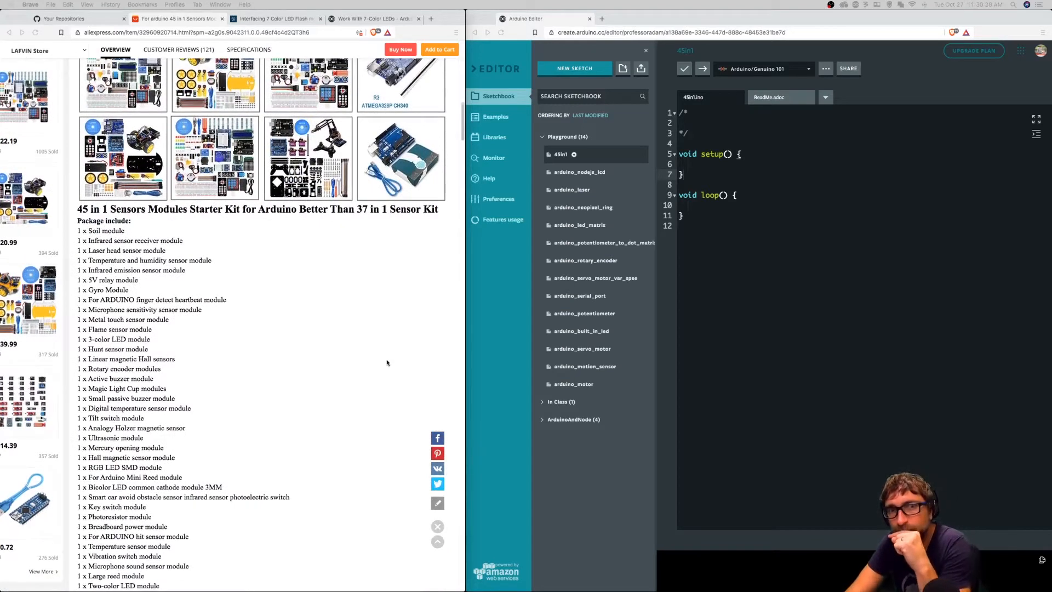
scroll(down, 3)
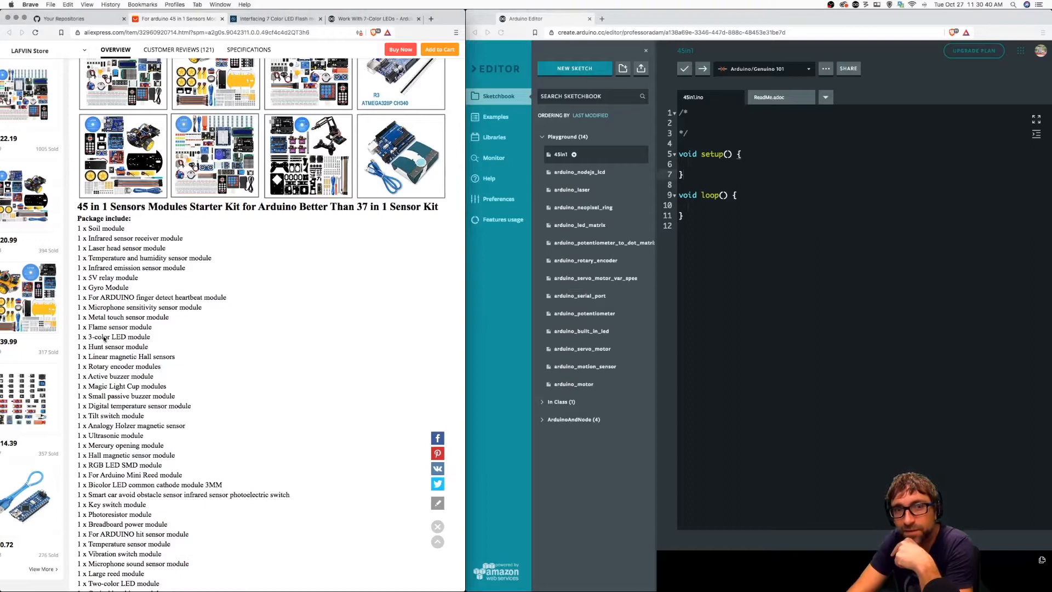
double_click(109, 336)
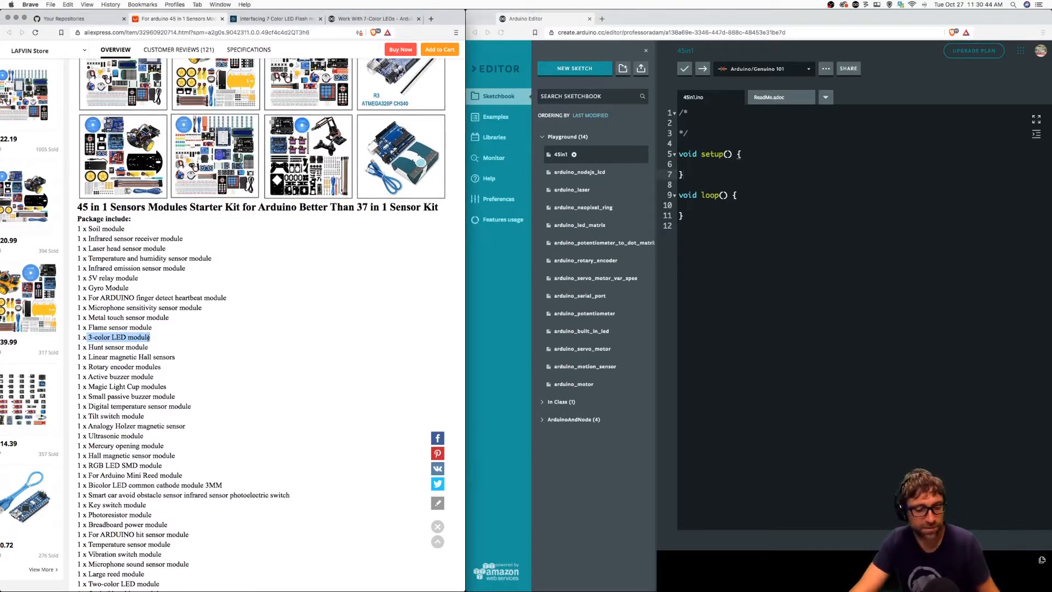
click(440, 18)
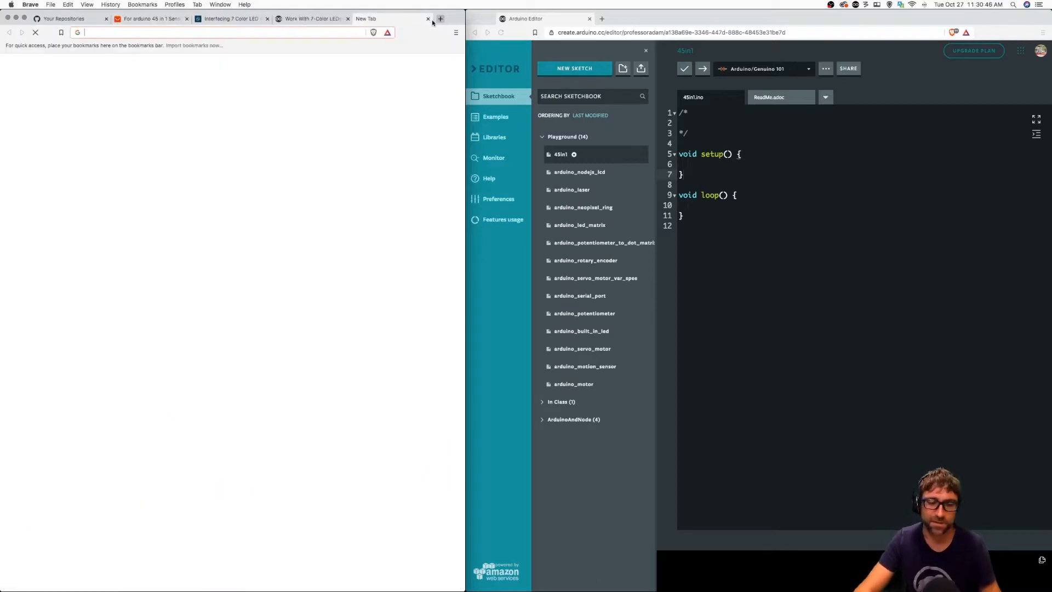
Search Google Images for '3-color led module' to see KY-016 RGB module pictures
text(3-color led module)
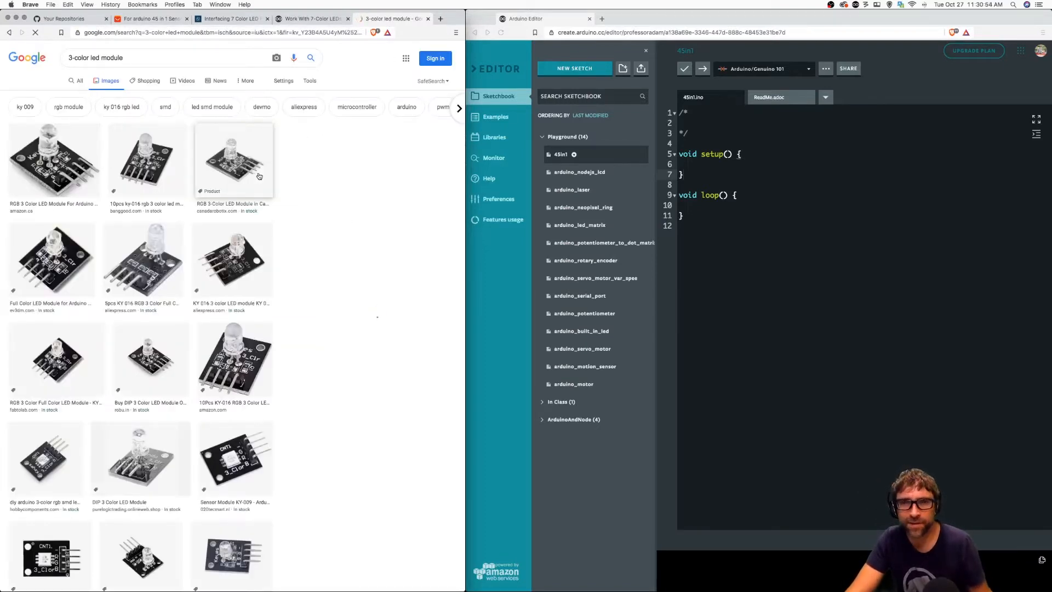
click(50, 159)
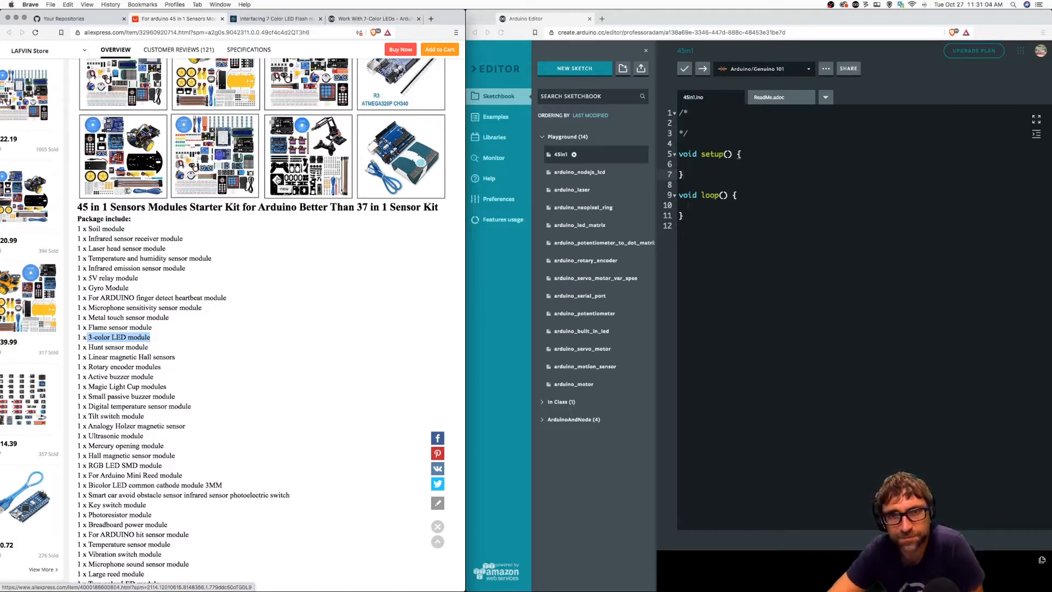
Scroll the kit's package list to the Two-color LED module and open a tab to search it
scroll(down, 3)
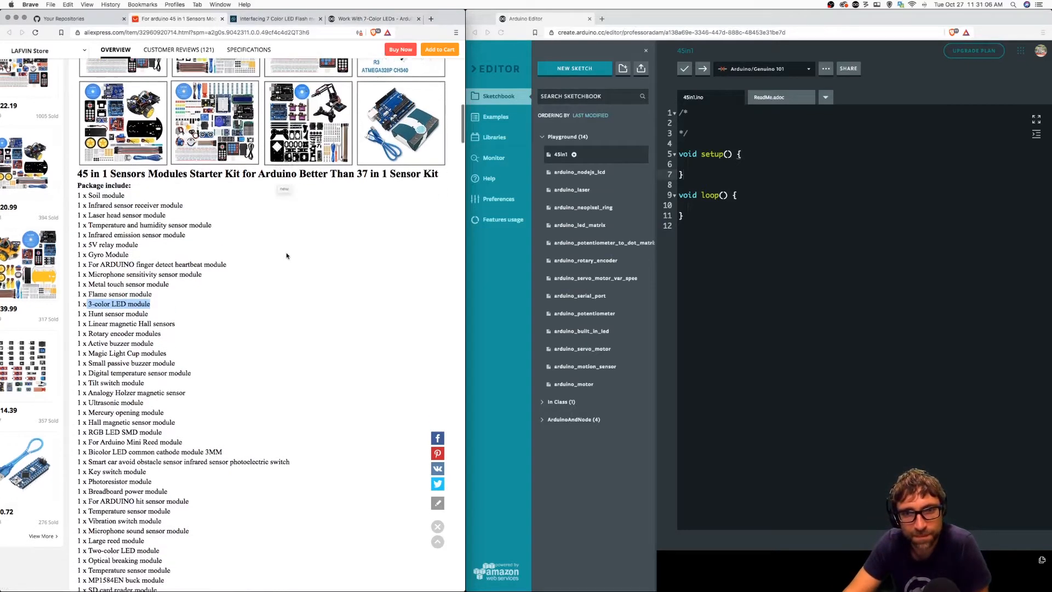
scroll(down, 3)
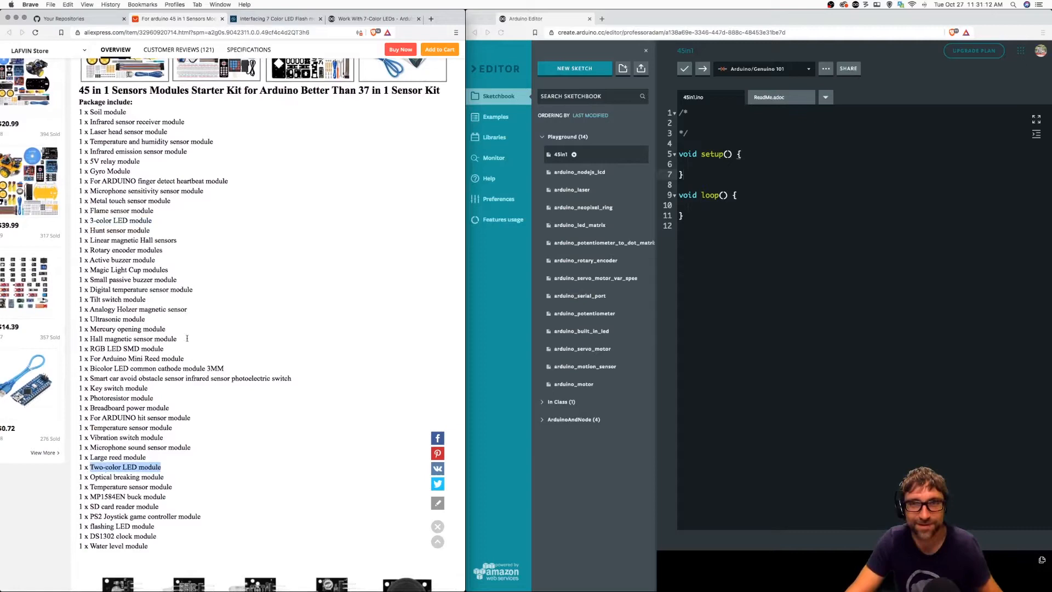
click(439, 19)
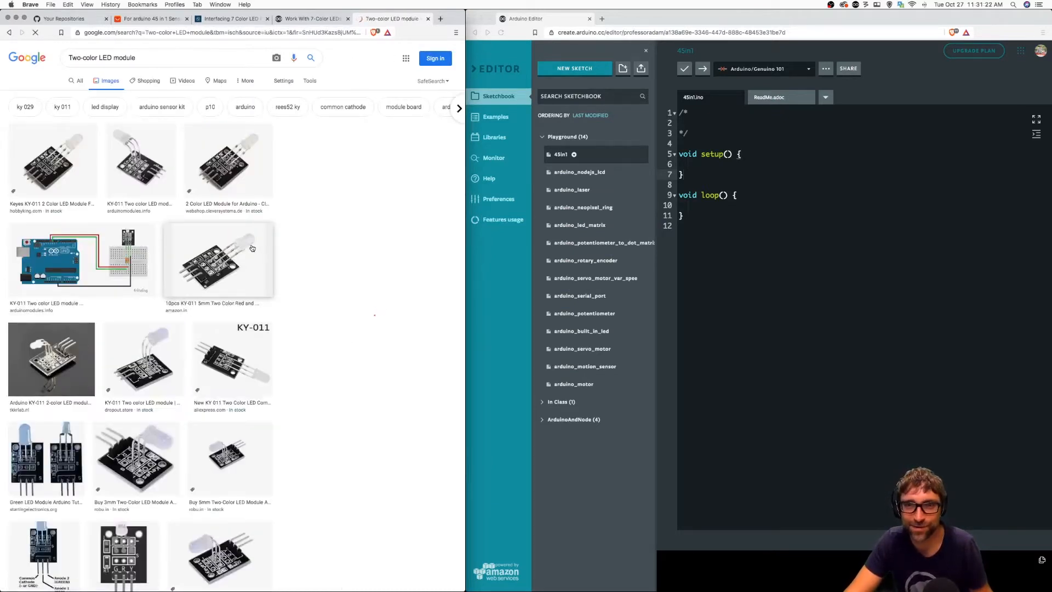
Preview a two-color LED module image, recheck the kit list, and return to 'Work With 7-Color LEDs'
click(52, 161)
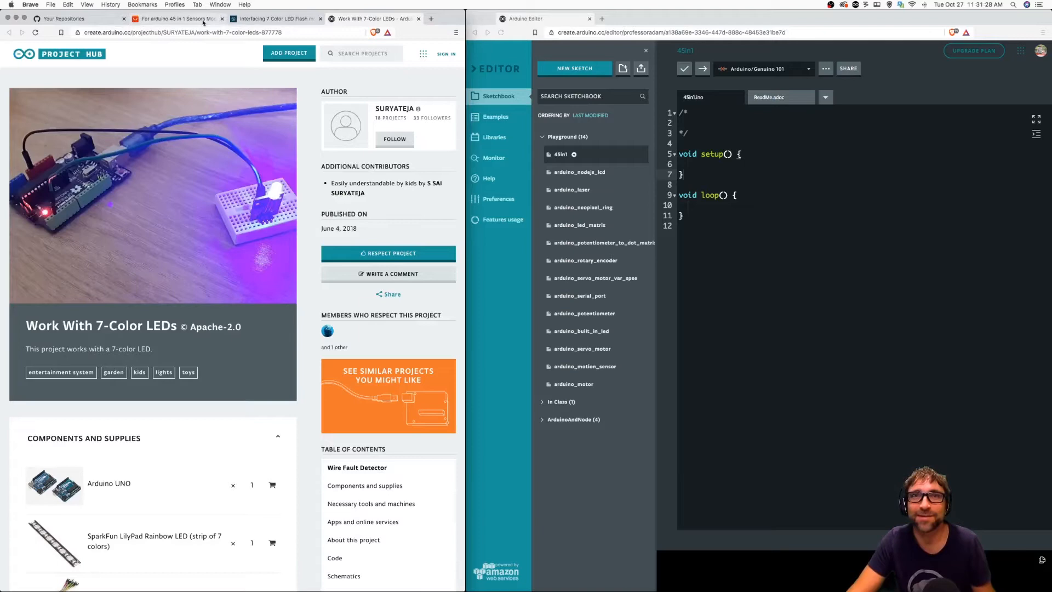
click(180, 18)
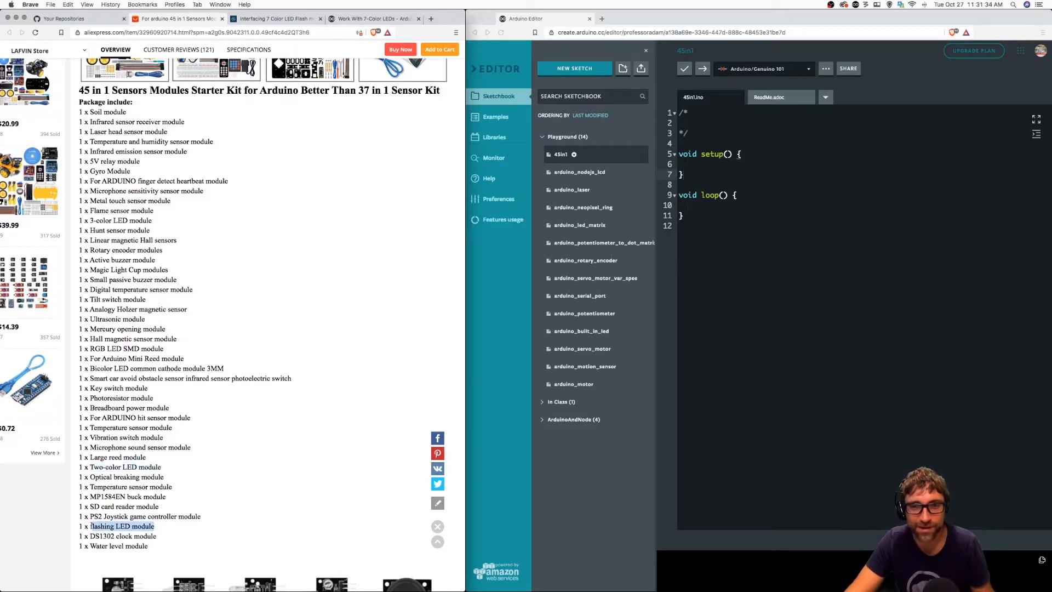
click(371, 19)
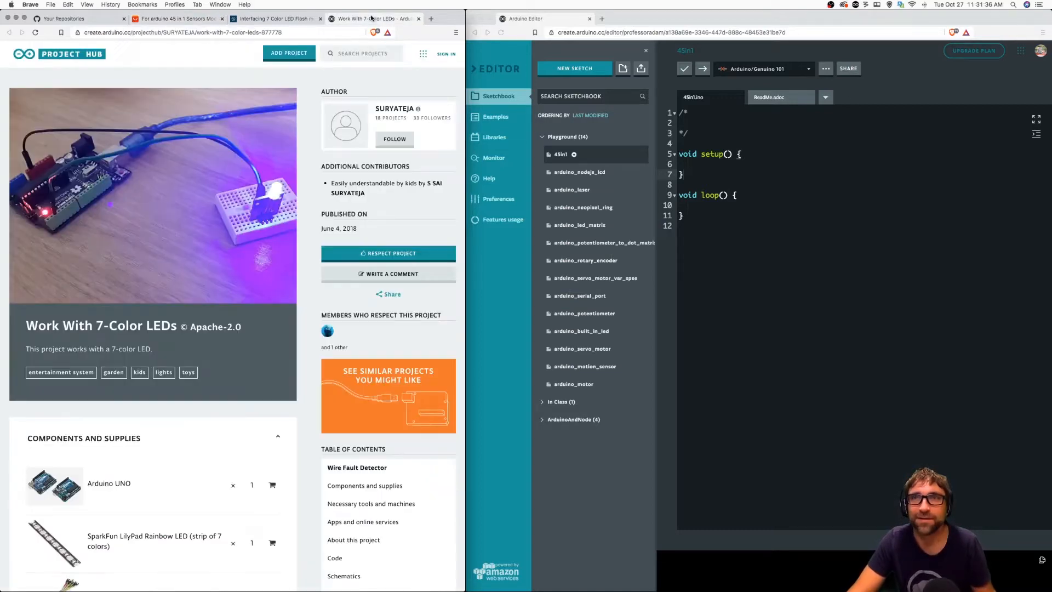
Search 'arduino flashing LED module' and open the ProtoSupplies LED 7 Color Flashing Module page
text(flashing LED module)
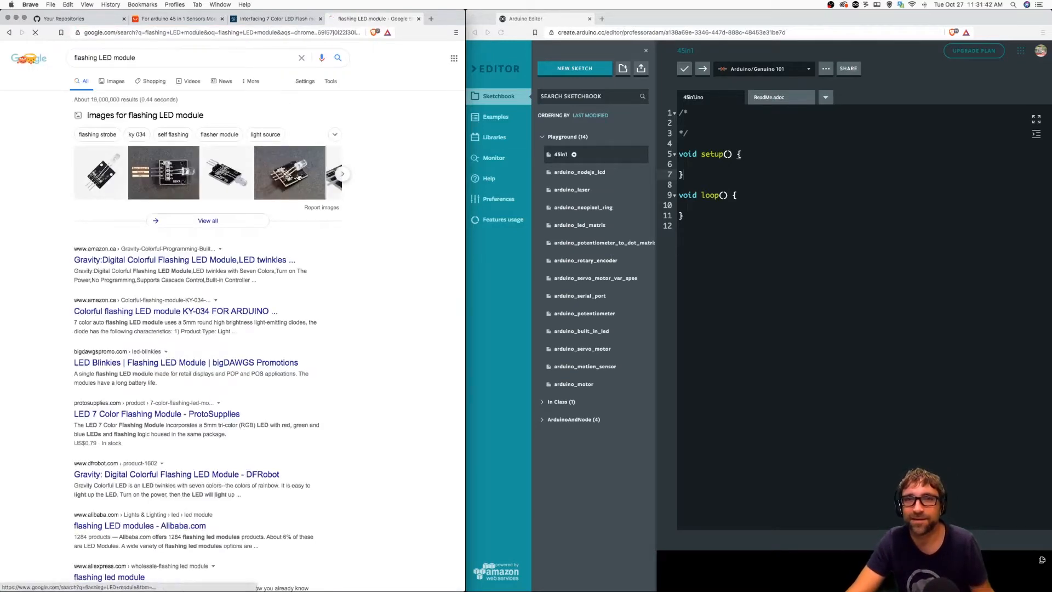
click(112, 81)
text(arduino )
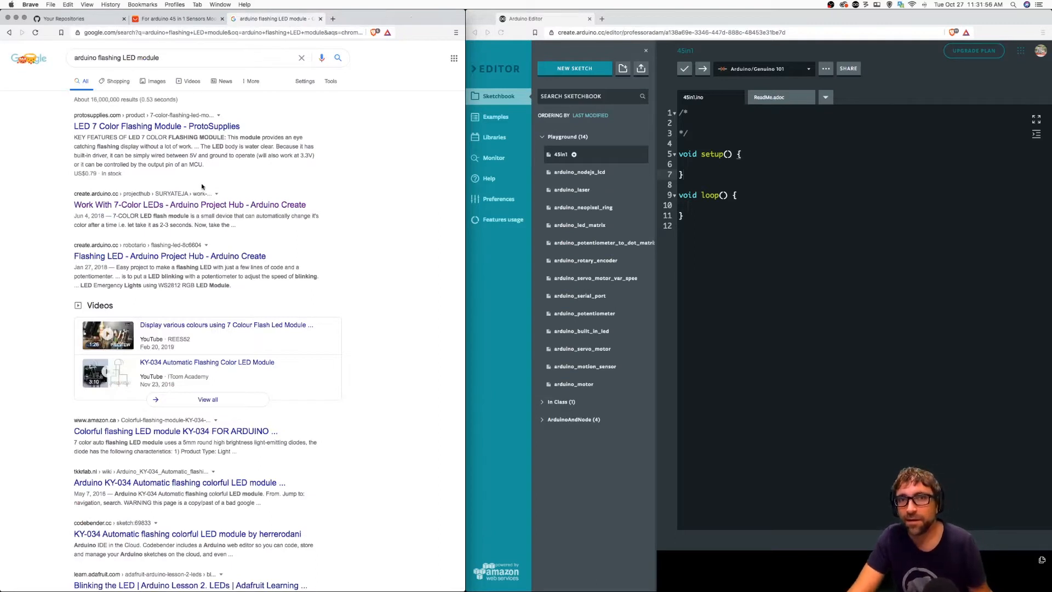
mouse_move(194, 136)
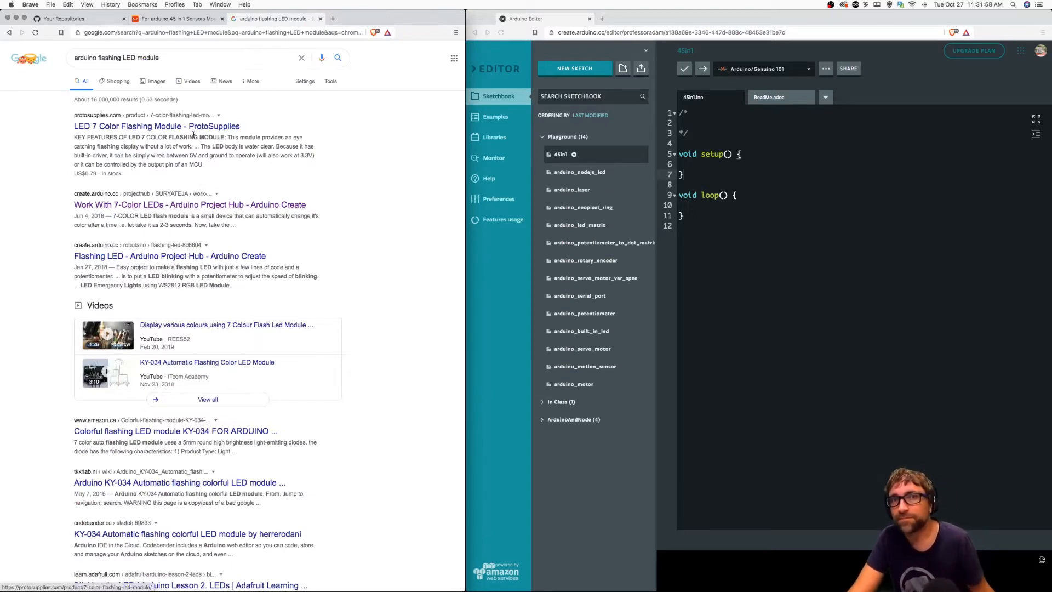
click(150, 126)
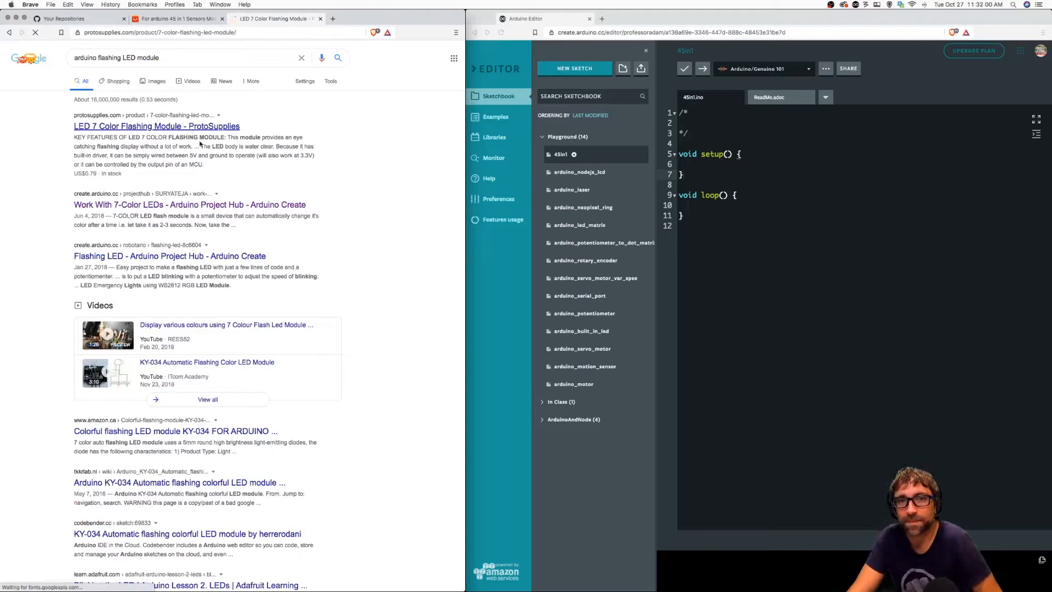
Scroll the ProtoSupplies page through Module Connections to the example program code
click(156, 126)
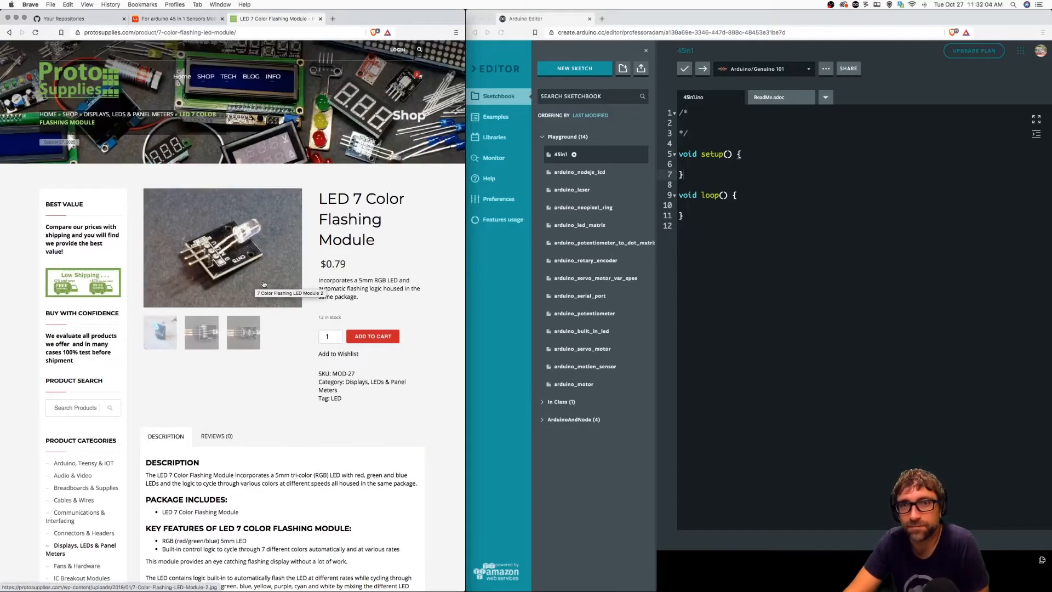
scroll(down, 3)
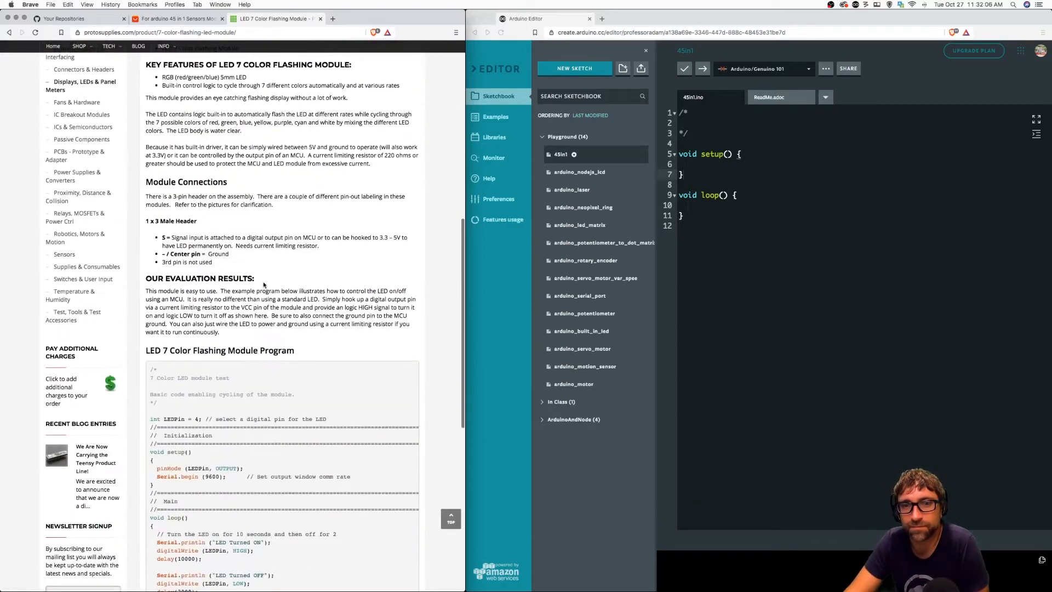
scroll(down, 3)
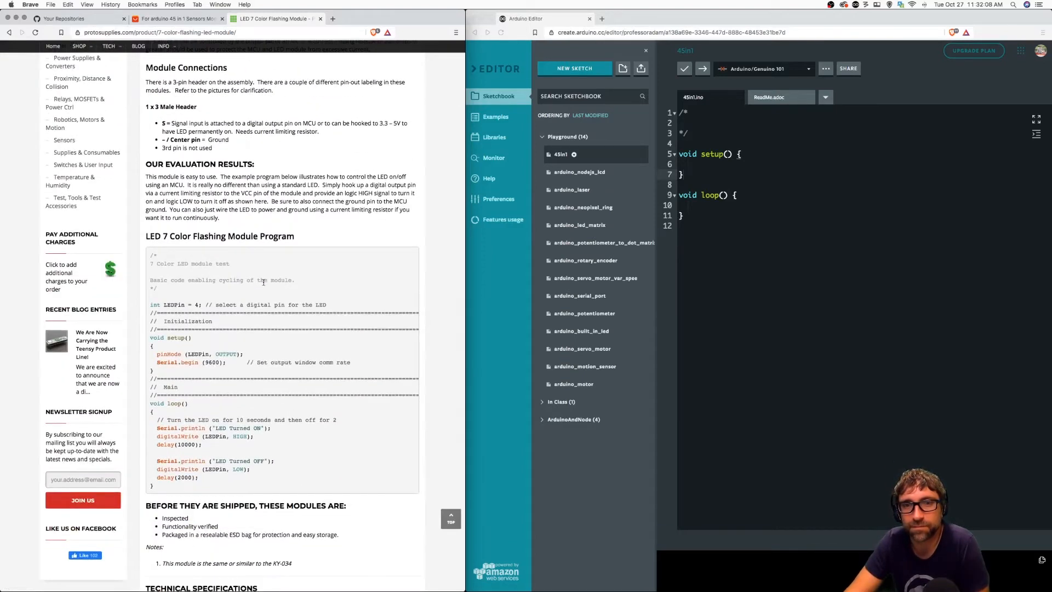
scroll(down, 3)
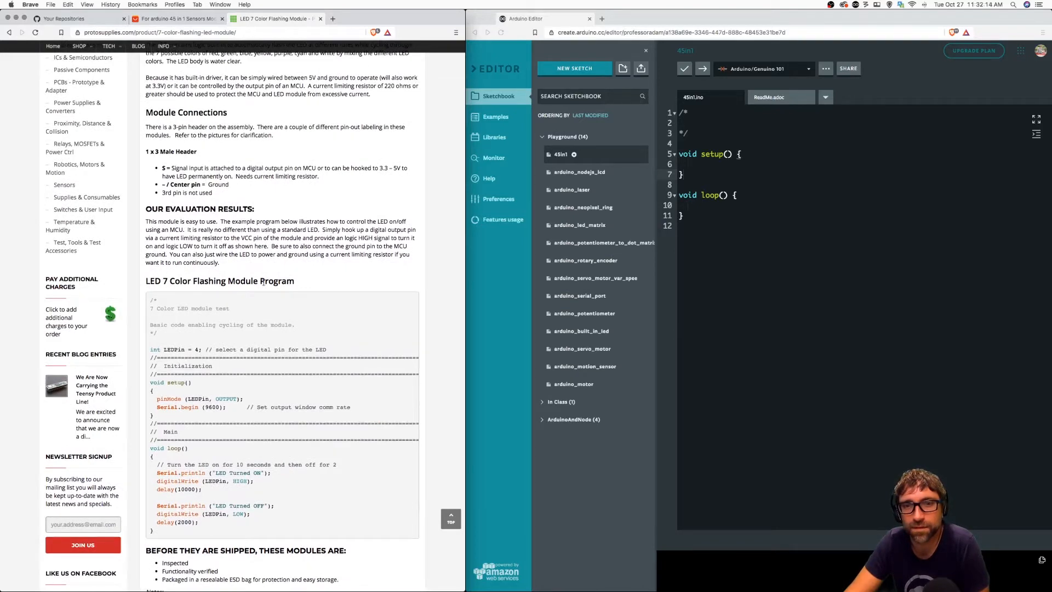
scroll(down, 3)
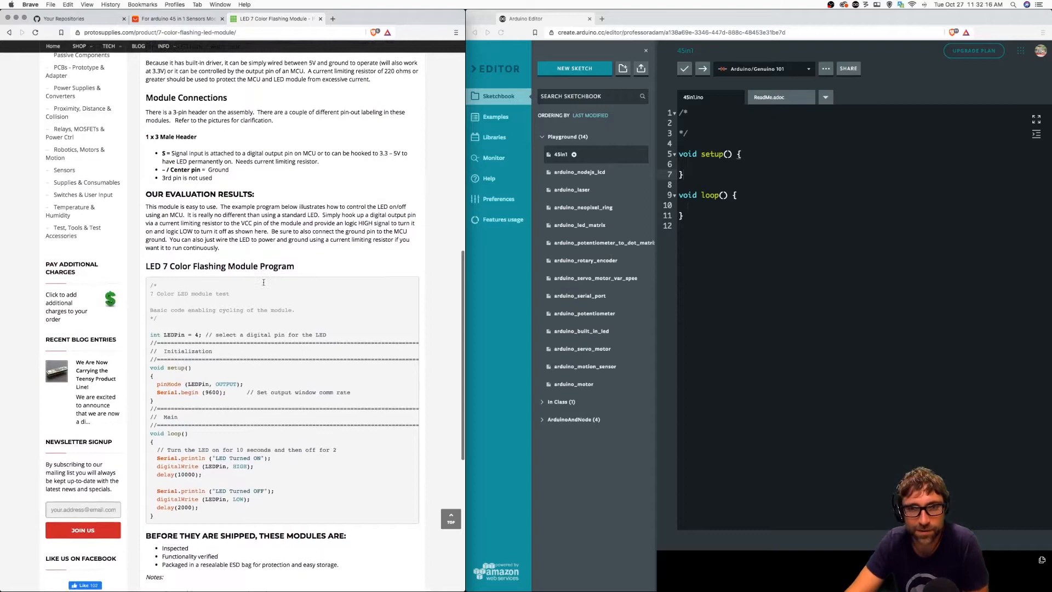
scroll(down, 3)
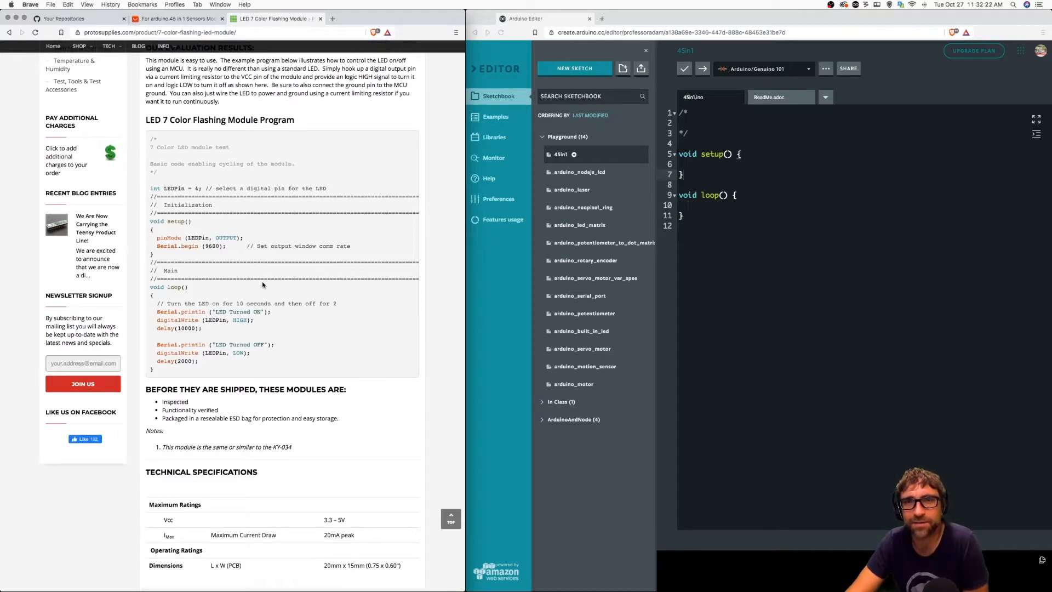
scroll(up, 3)
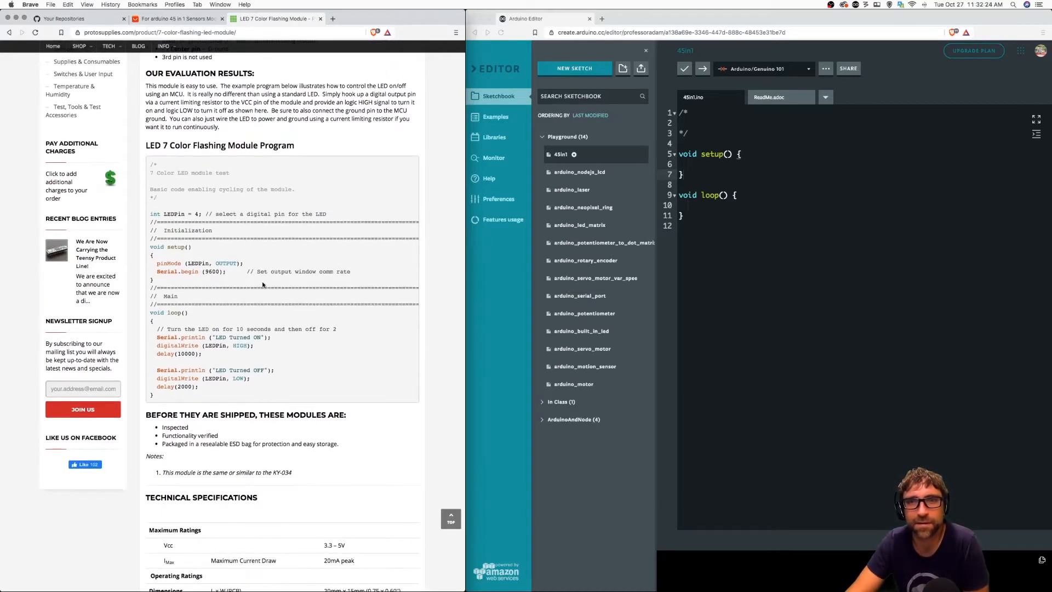
scroll(up, 3)
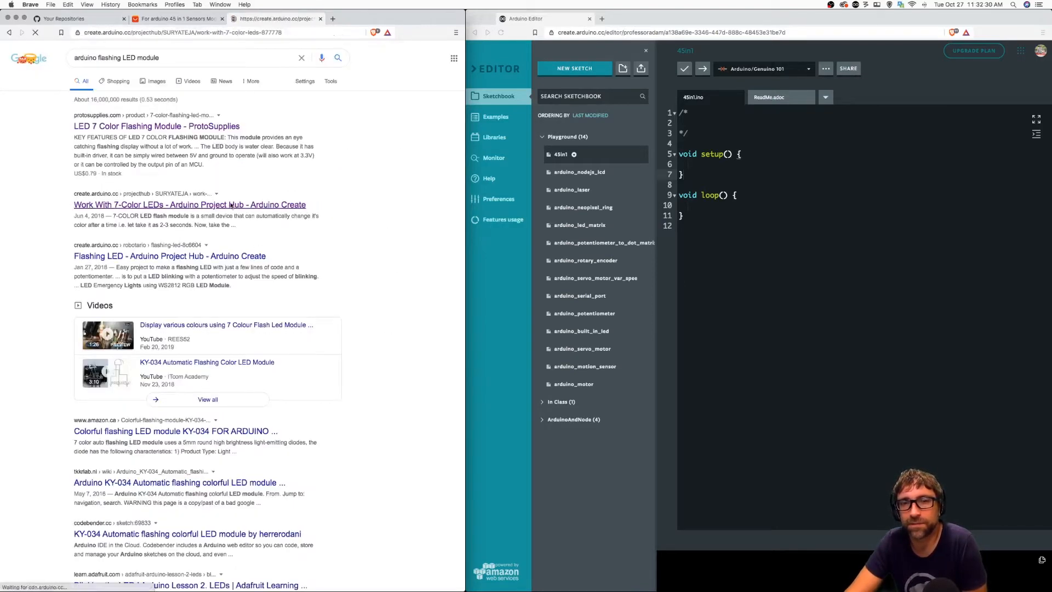
Open the 'Work With 7-Color LEDs' project and scroll to its wiring notes and 7 COLOR LED code
click(189, 205)
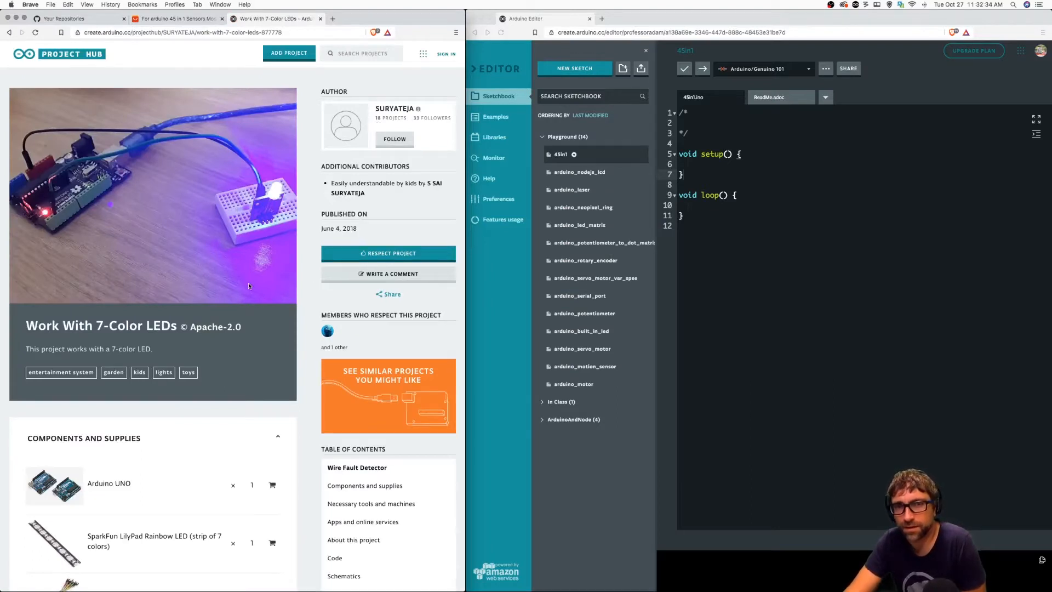
scroll(down, 3)
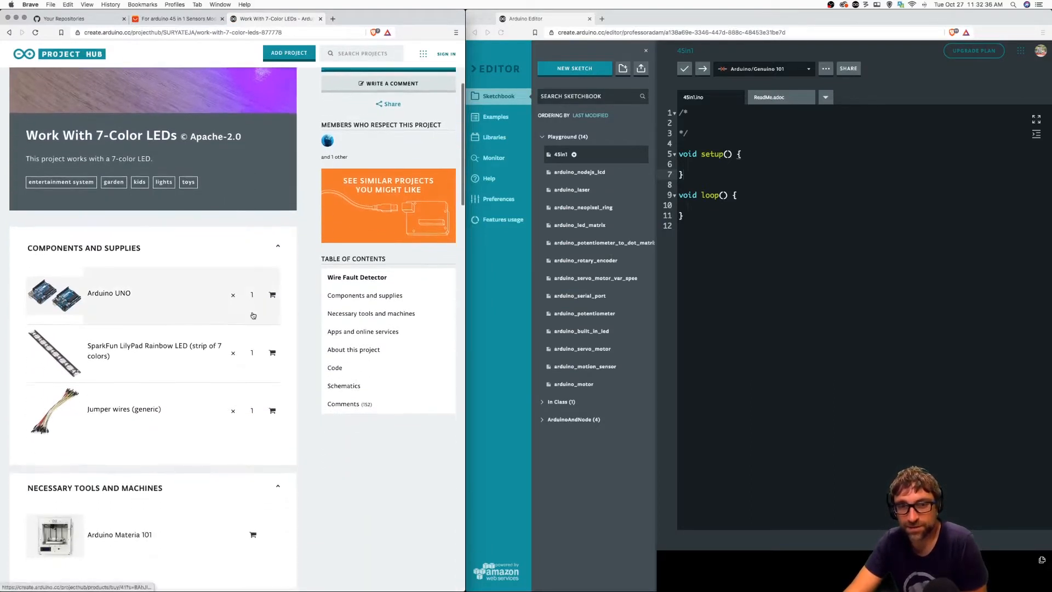
scroll(down, 3)
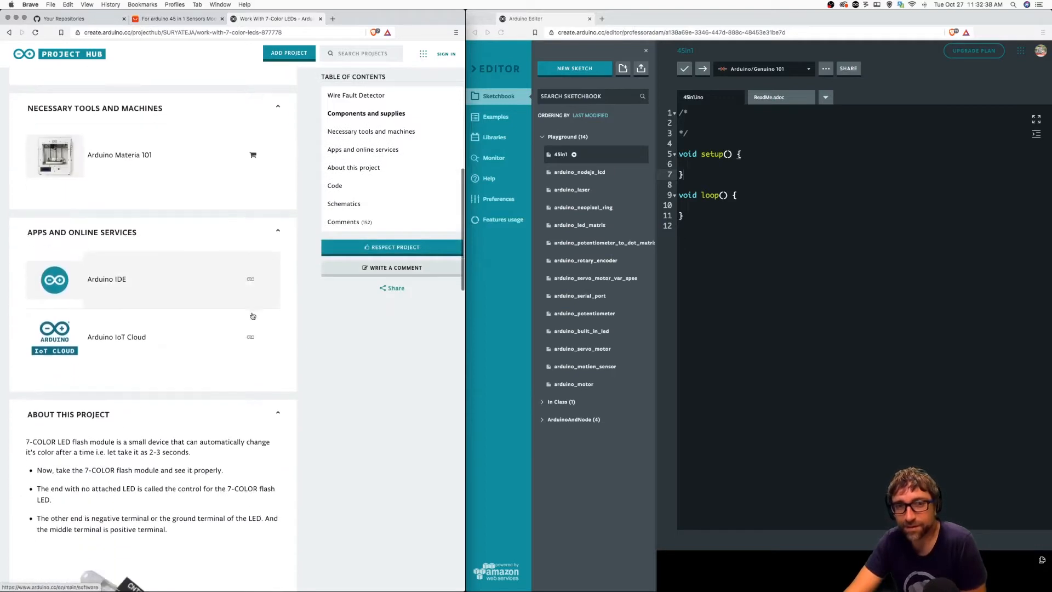
scroll(down, 3)
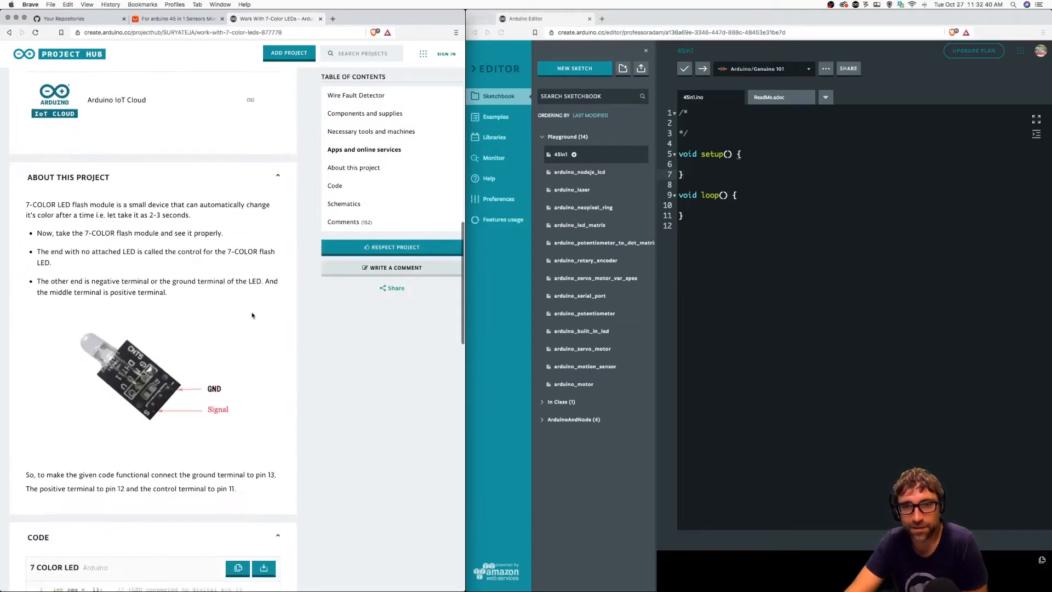
scroll(down, 3)
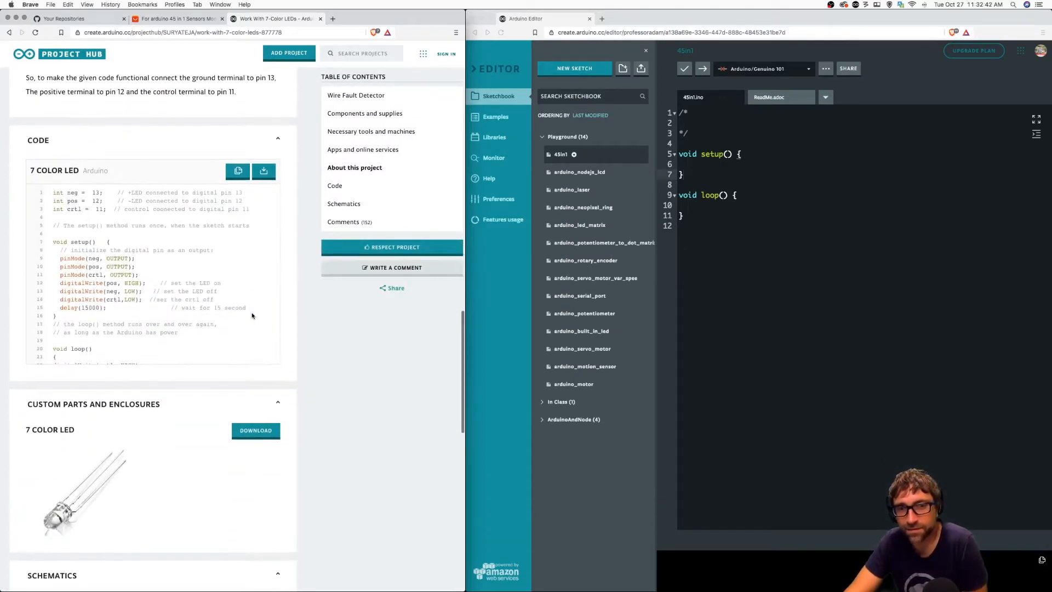